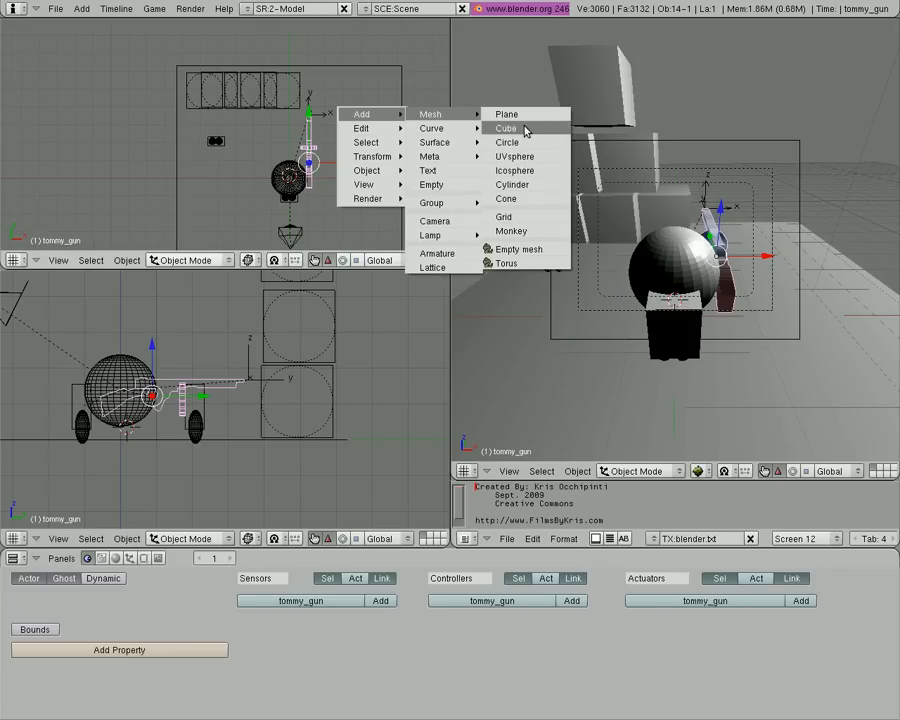
Add a plane mesh to become the large dark vertical wall
{"action": "left_click", "coordinate": [505, 128]}
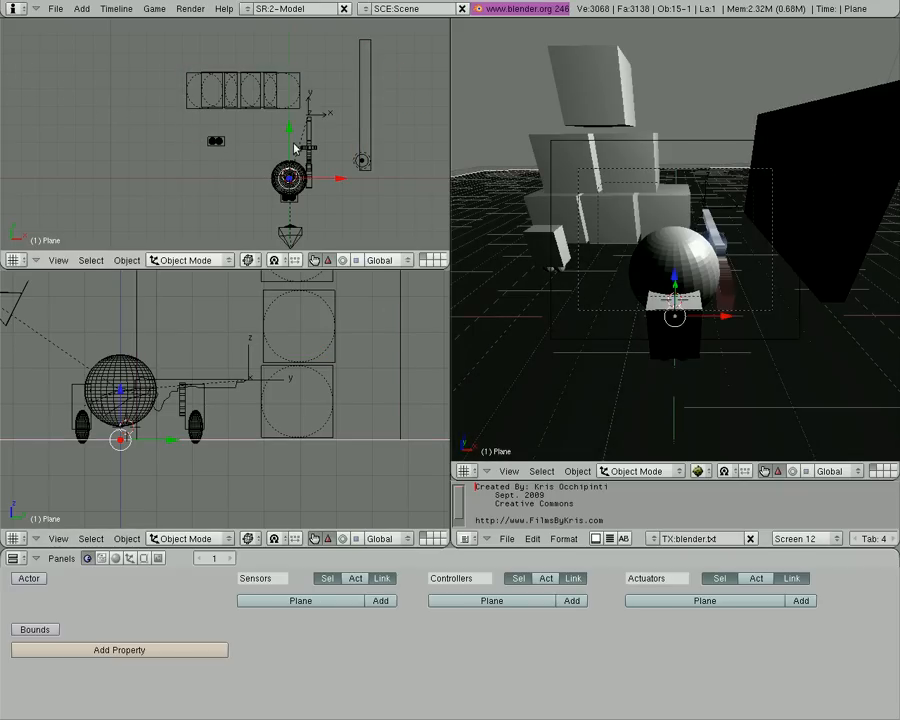
{"action": "mouse_move", "coordinate": [385, 130]}
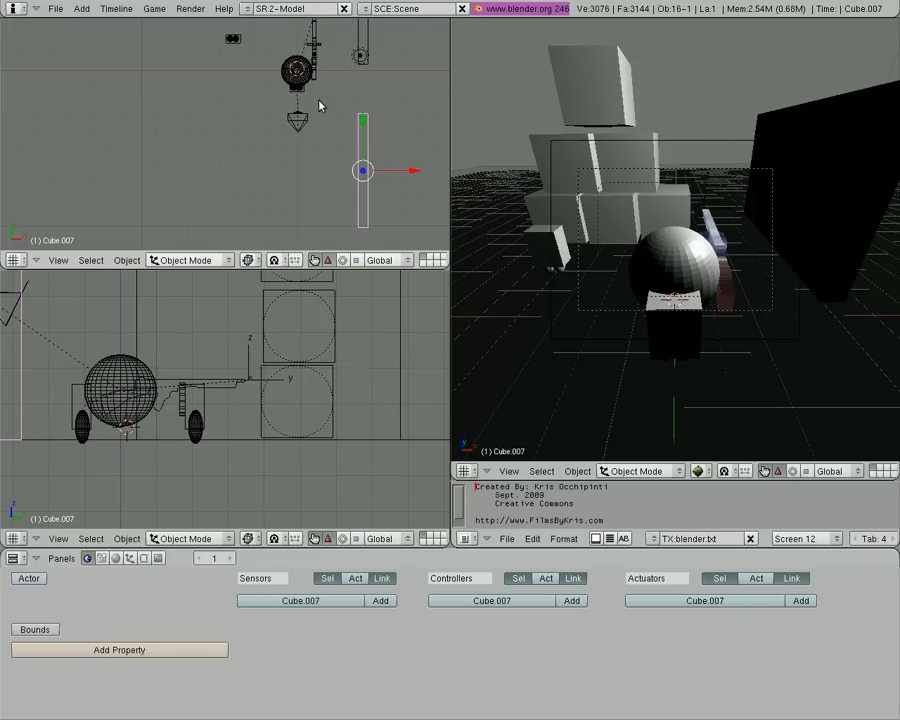
{"action": "mouse_move", "coordinate": [393, 122]}
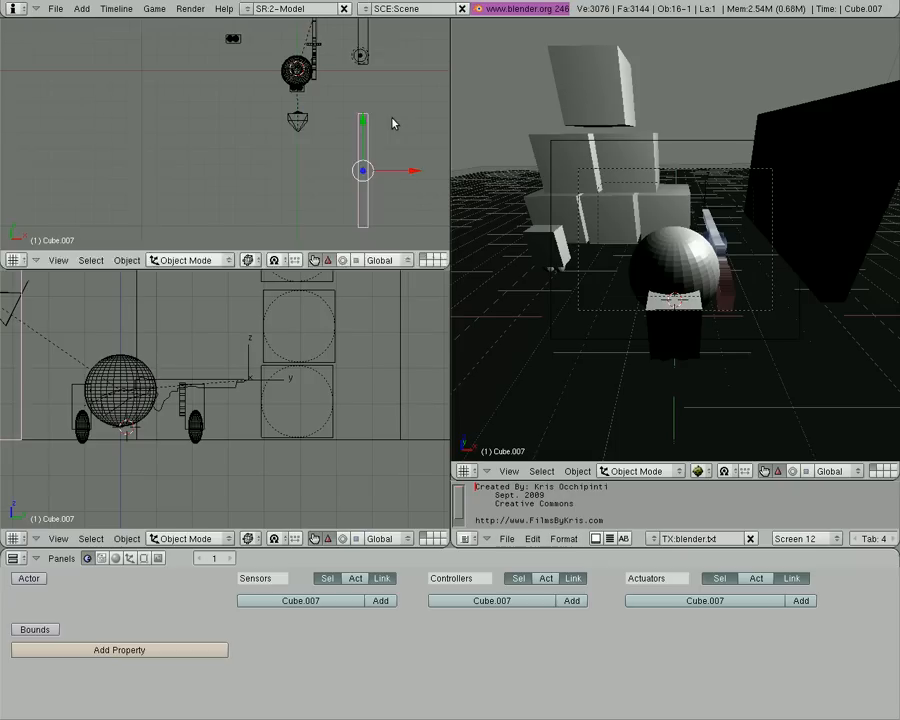
Move the duplicated thin block along the Y axis beside the wall
{"action": "left_click_drag", "start_coordinate": [363, 170], "coordinate": [385, 160]}
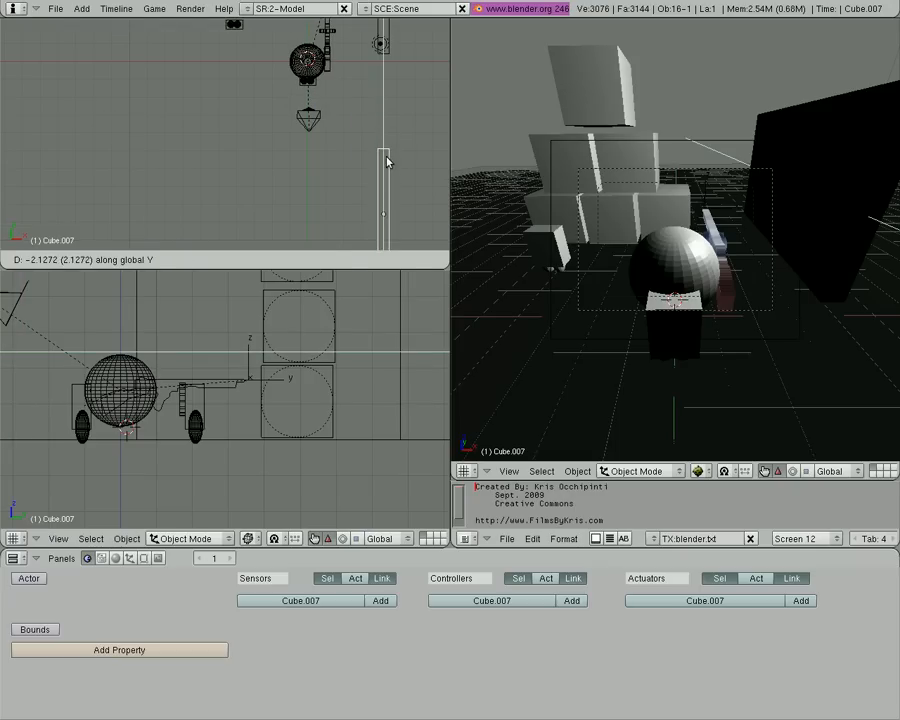
{"action": "left_click", "coordinate": [385, 213]}
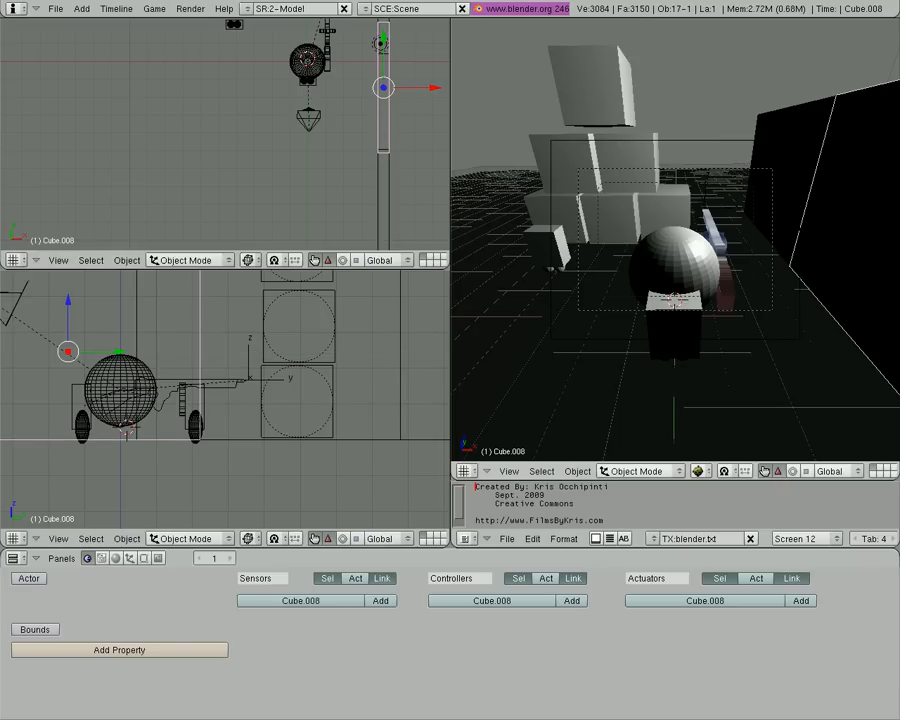
{"action": "mouse_move", "coordinate": [418, 160]}
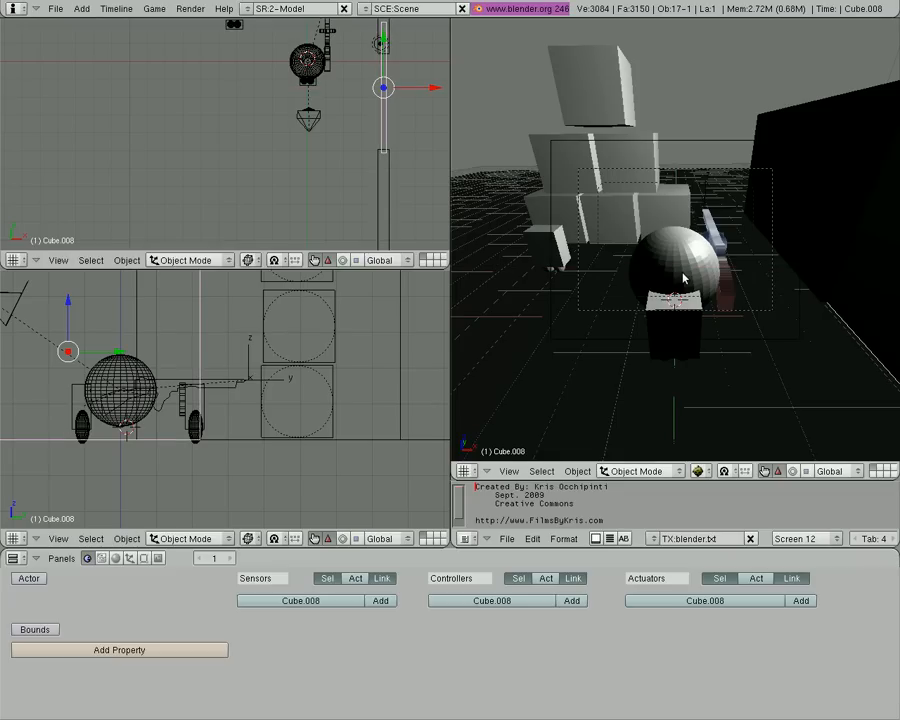
{"action": "mouse_move", "coordinate": [687, 320]}
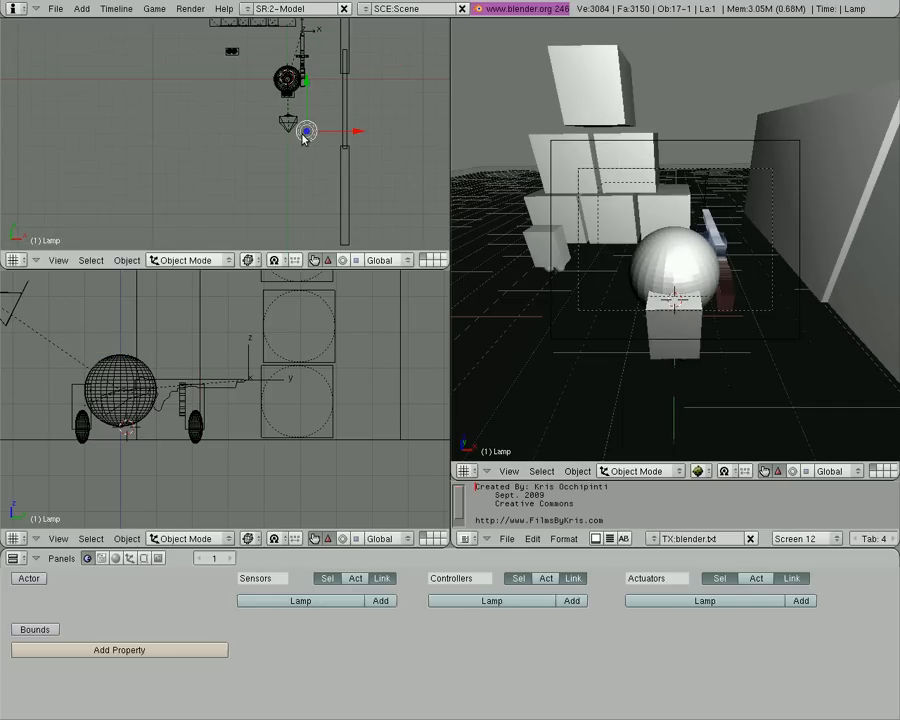
{"action": "mouse_move", "coordinate": [715, 215]}
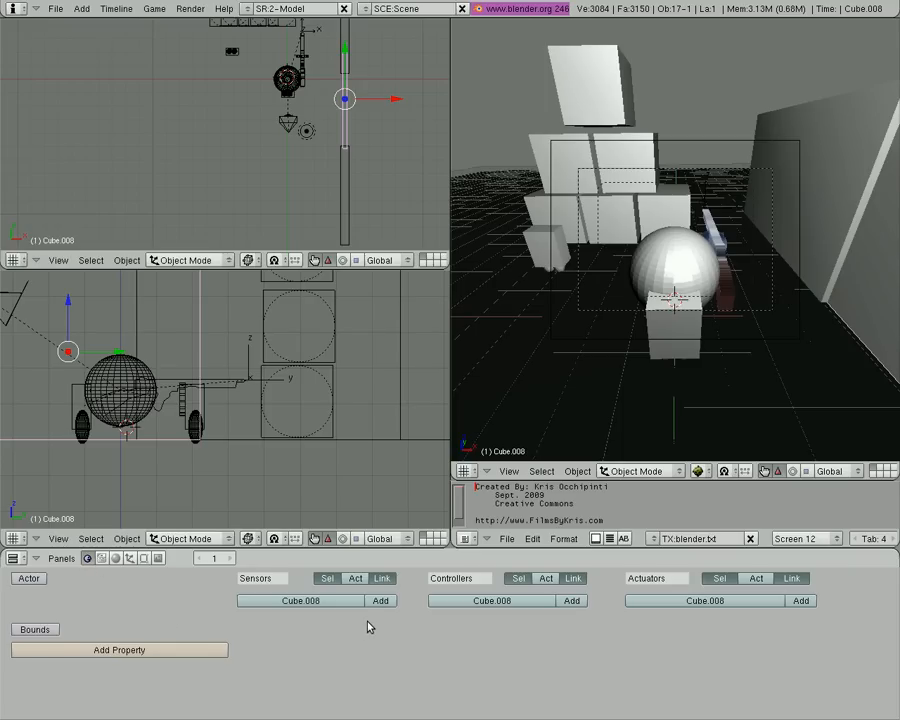
{"action": "mouse_move", "coordinate": [371, 130]}
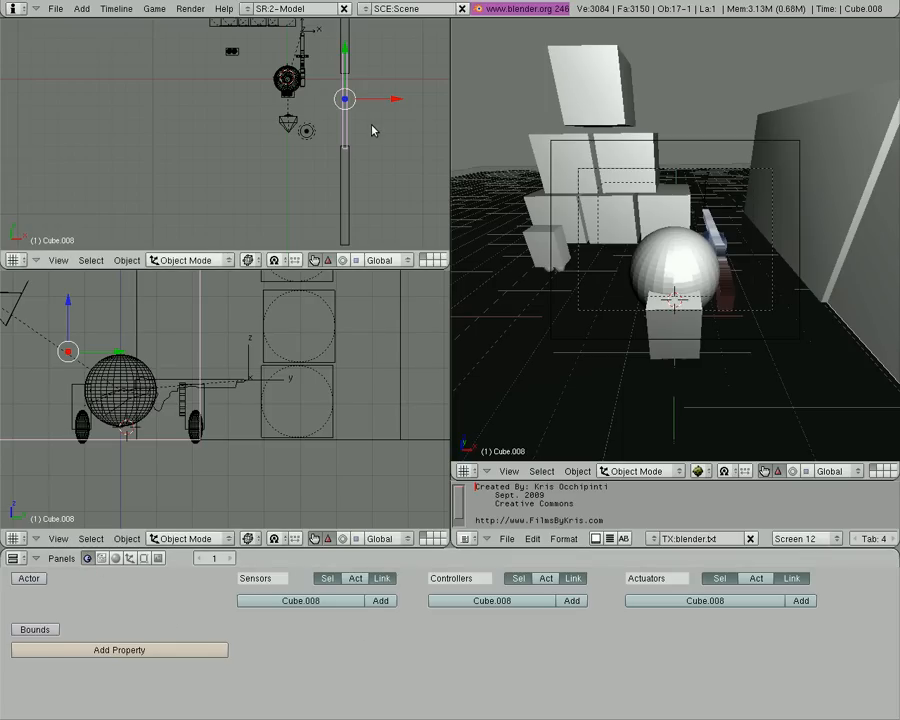
{"action": "mouse_move", "coordinate": [368, 135]}
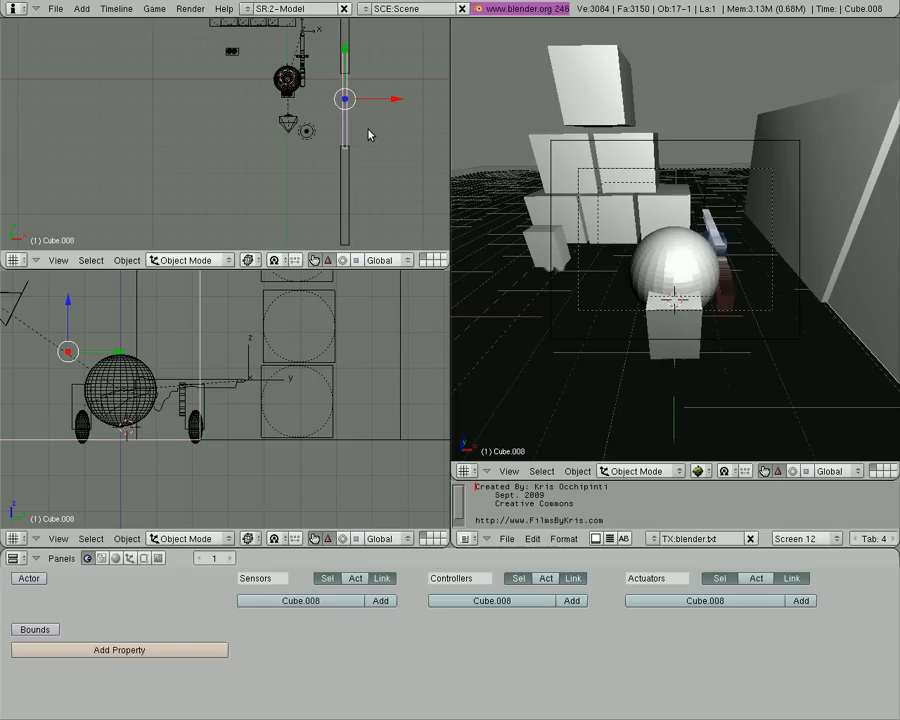
{"action": "mouse_move", "coordinate": [358, 122]}
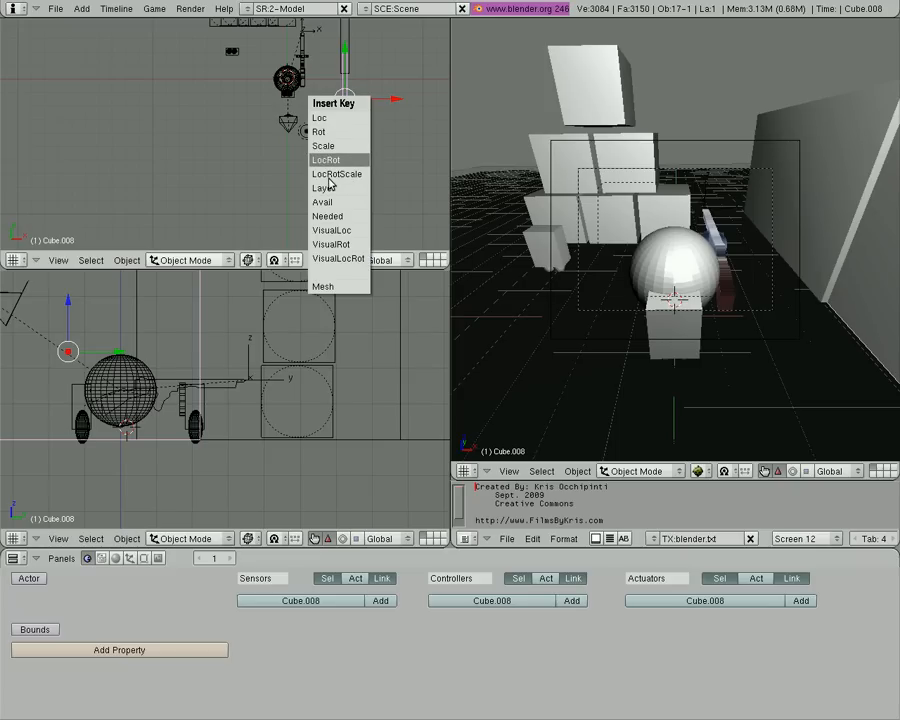
{"action": "mouse_move", "coordinate": [332, 184]}
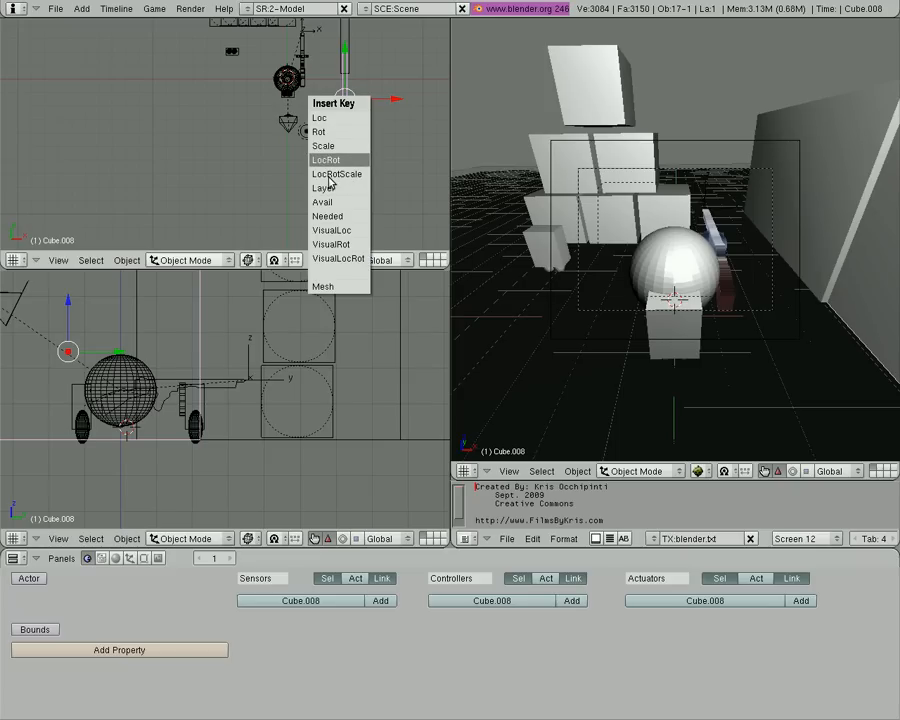
Insert a LocRot keyframe for the door block at frame 1
{"action": "left_click", "coordinate": [325, 160]}
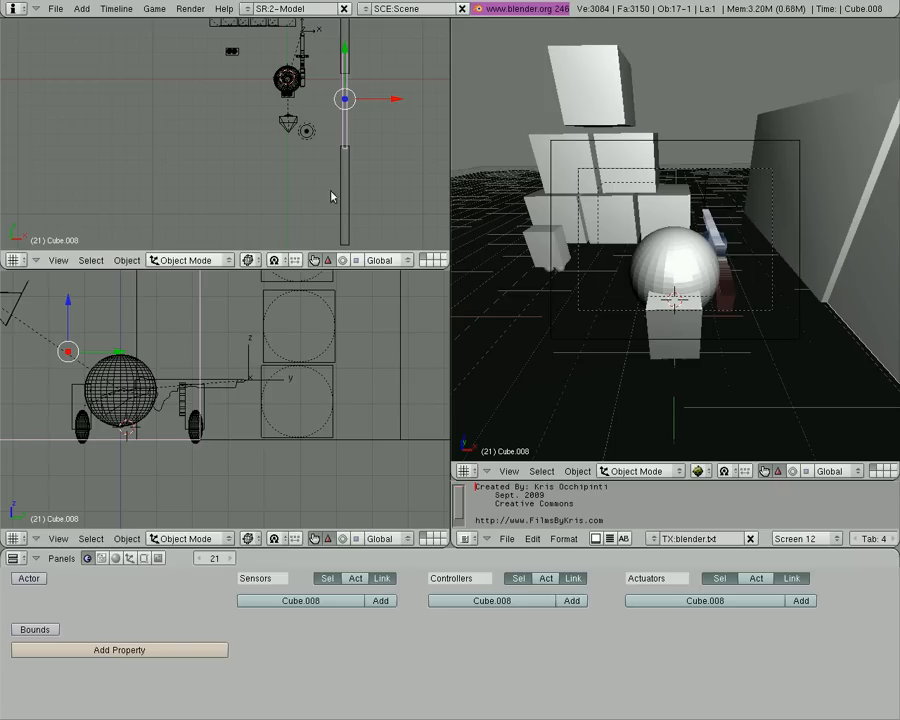
{"action": "mouse_move", "coordinate": [348, 137]}
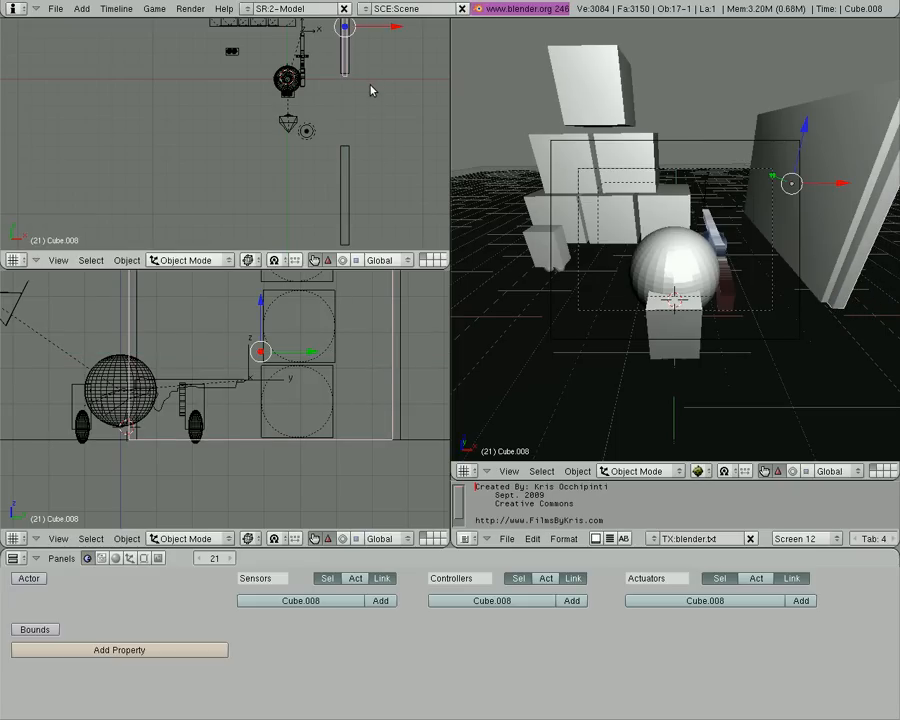
{"action": "mouse_move", "coordinate": [338, 93]}
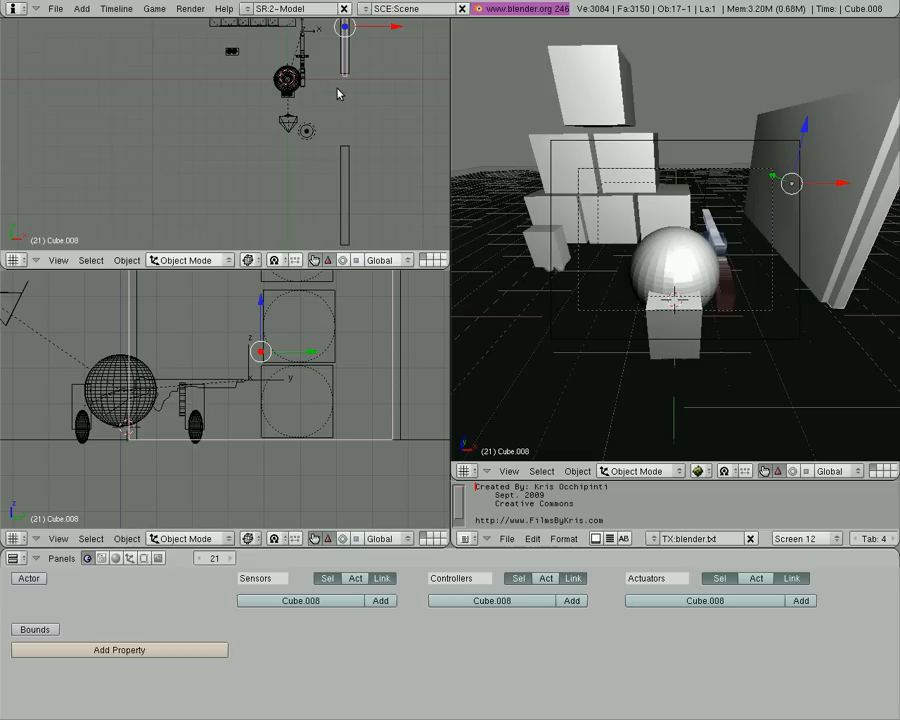
{"action": "mouse_move", "coordinate": [350, 91]}
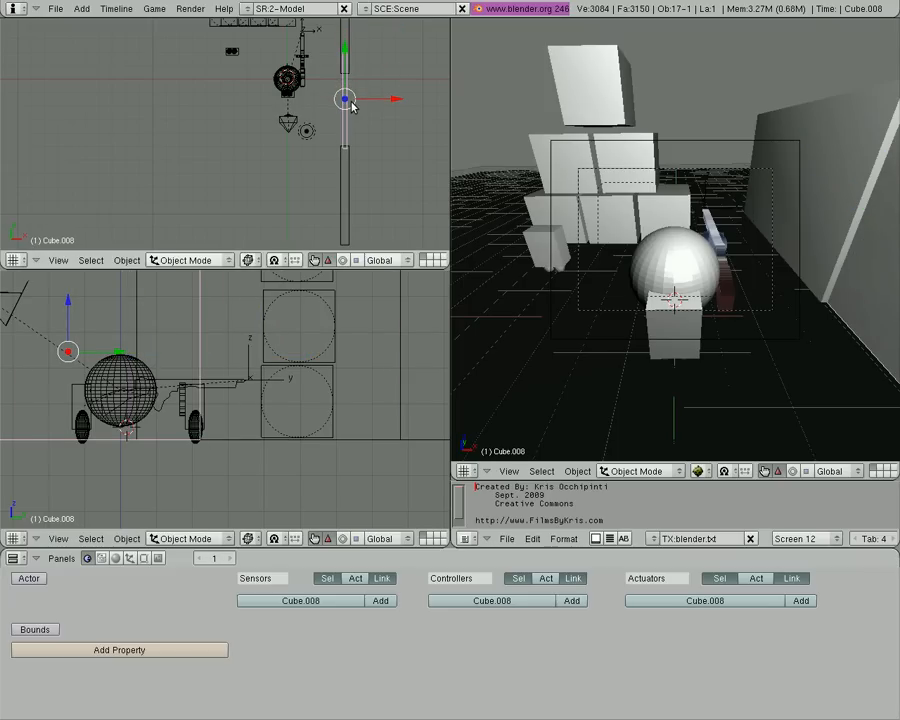
{"action": "mouse_move", "coordinate": [365, 162]}
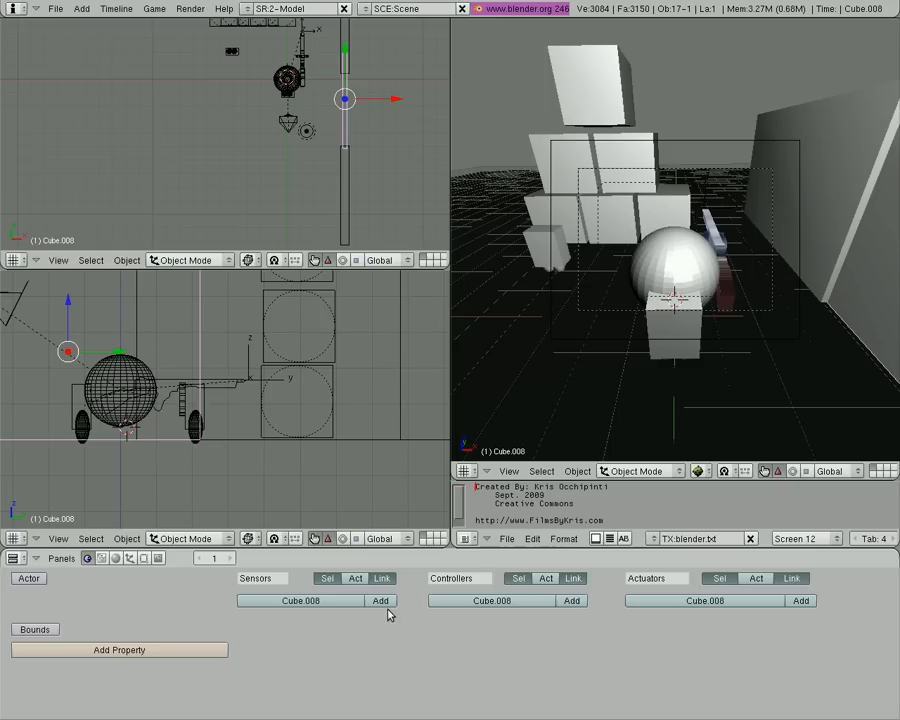
Add a Near sensor for property 'player', an AND controller, and a linked Ipo actuator ending at frame 21
{"action": "left_click", "coordinate": [380, 600]}
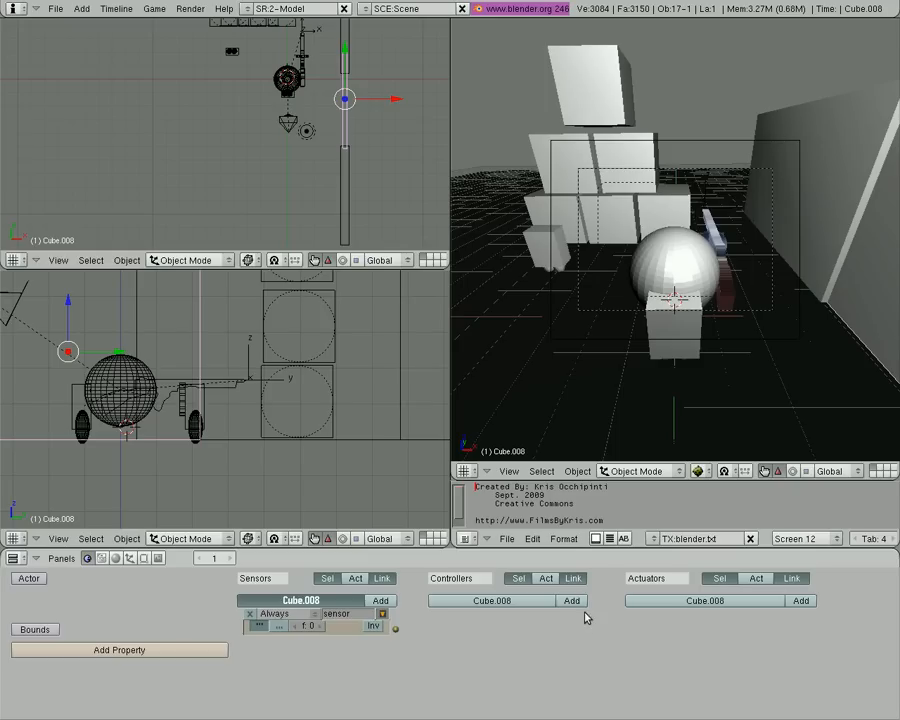
{"action": "left_click", "coordinate": [280, 613]}
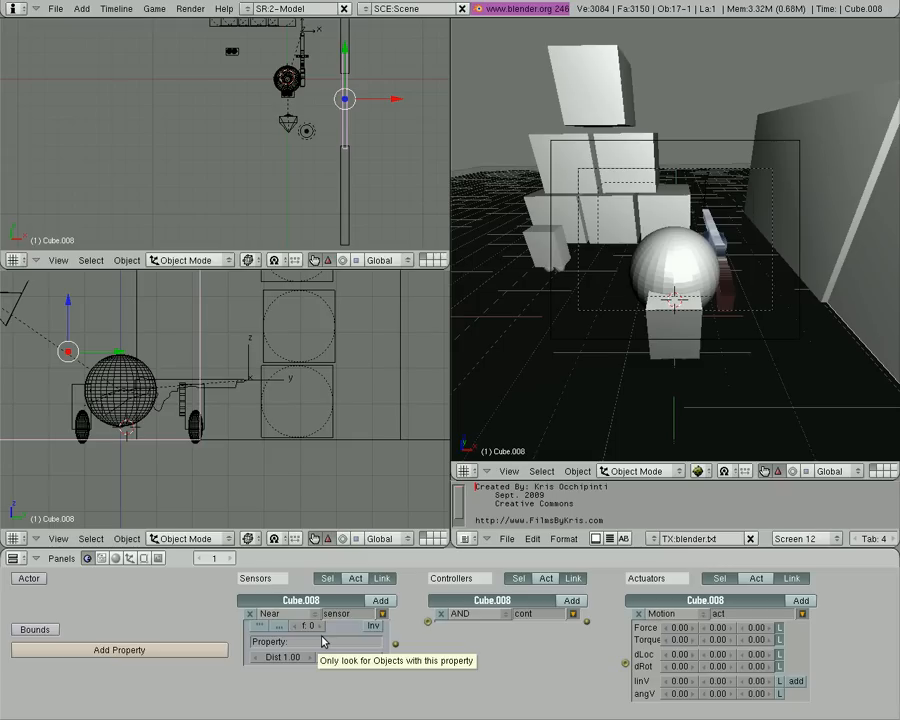
{"action": "type", "text": "player"}
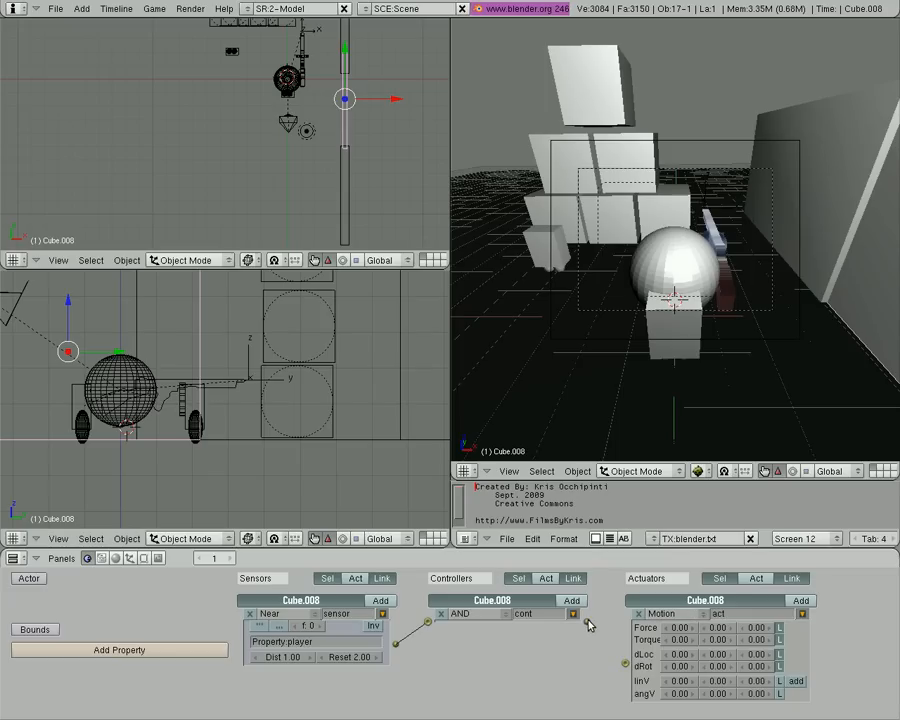
{"action": "left_click", "coordinate": [675, 613]}
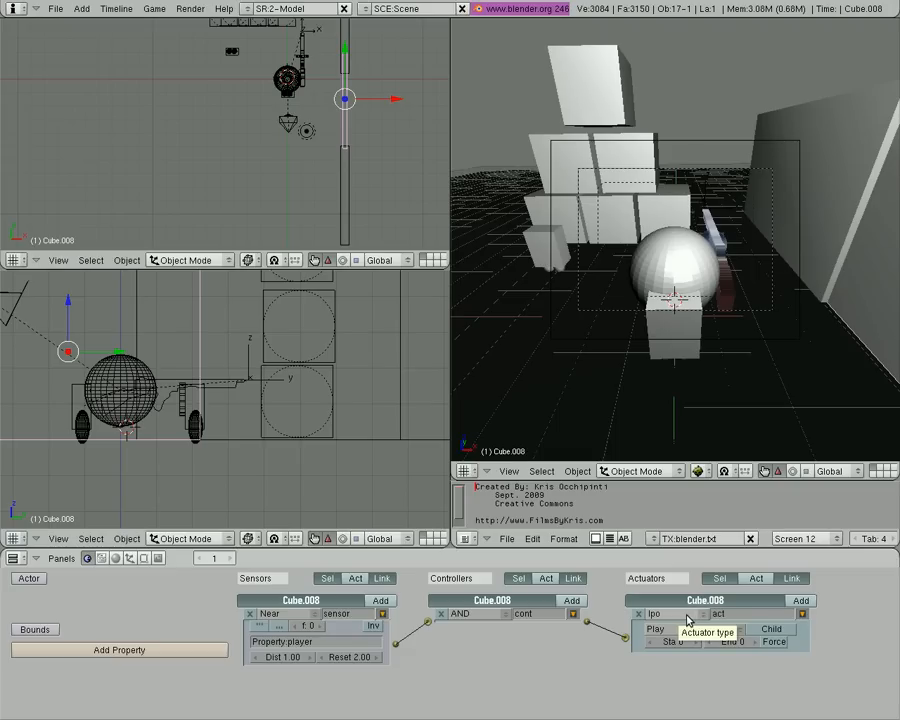
{"action": "mouse_move", "coordinate": [668, 678]}
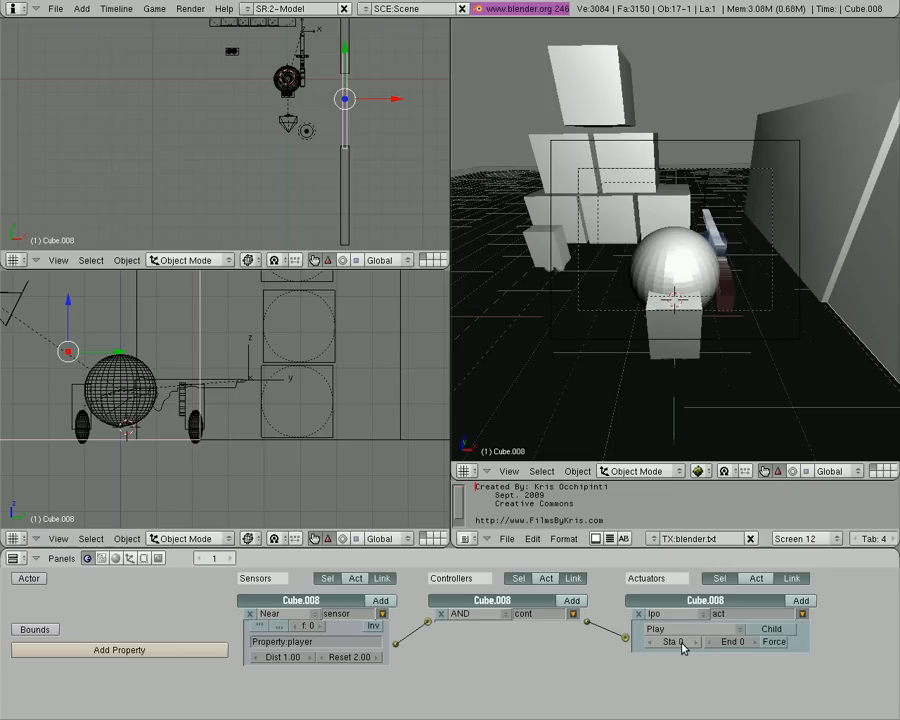
{"action": "left_click", "coordinate": [720, 641]}
{"action": "type", "text": "21"}
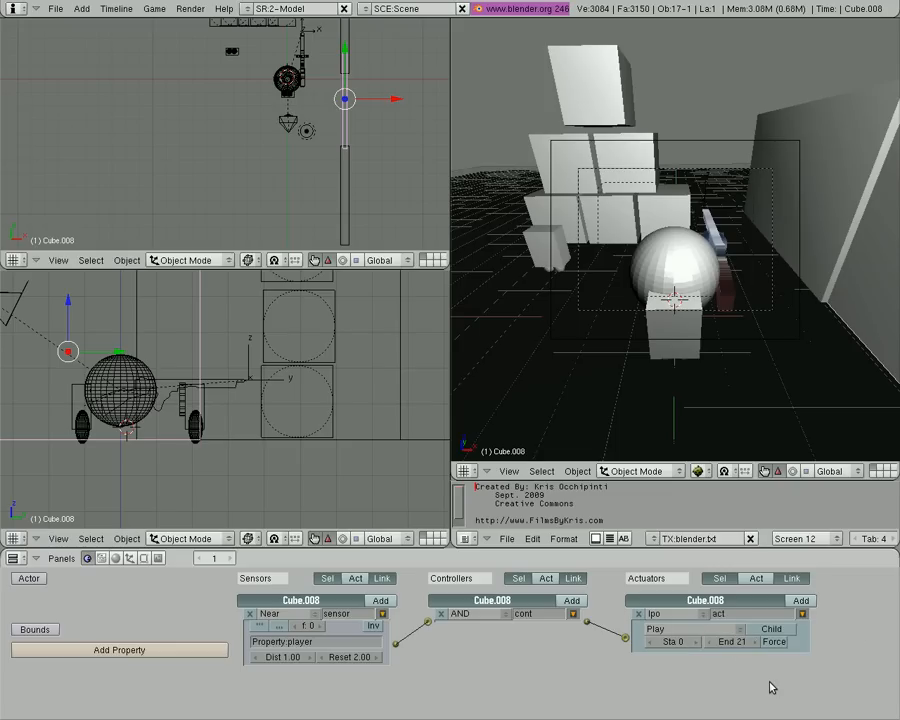
{"action": "mouse_move", "coordinate": [692, 340]}
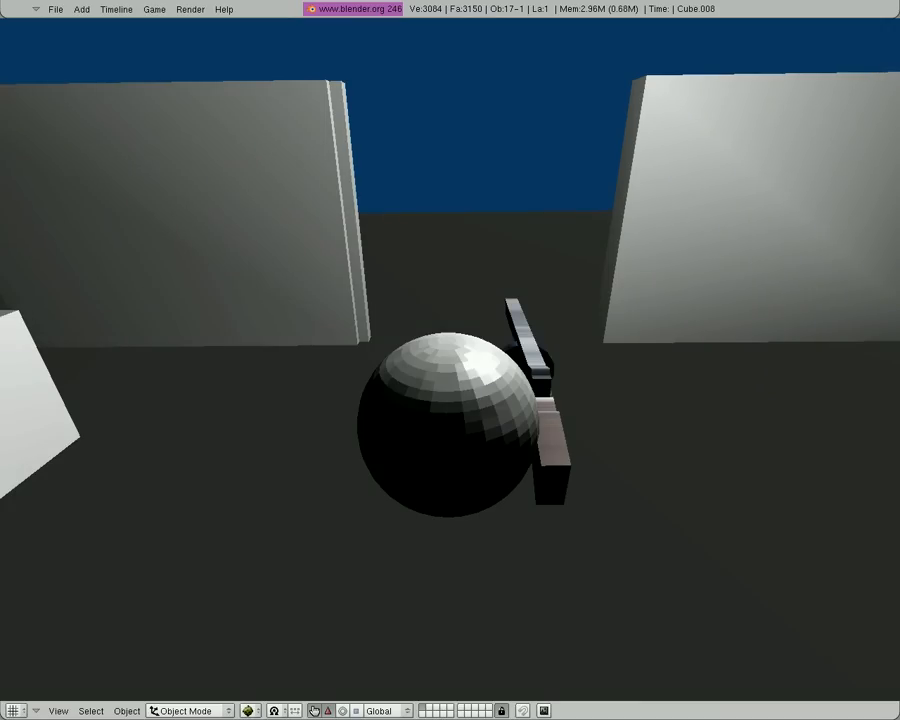
{"action": "mouse_move", "coordinate": [693, 340]}
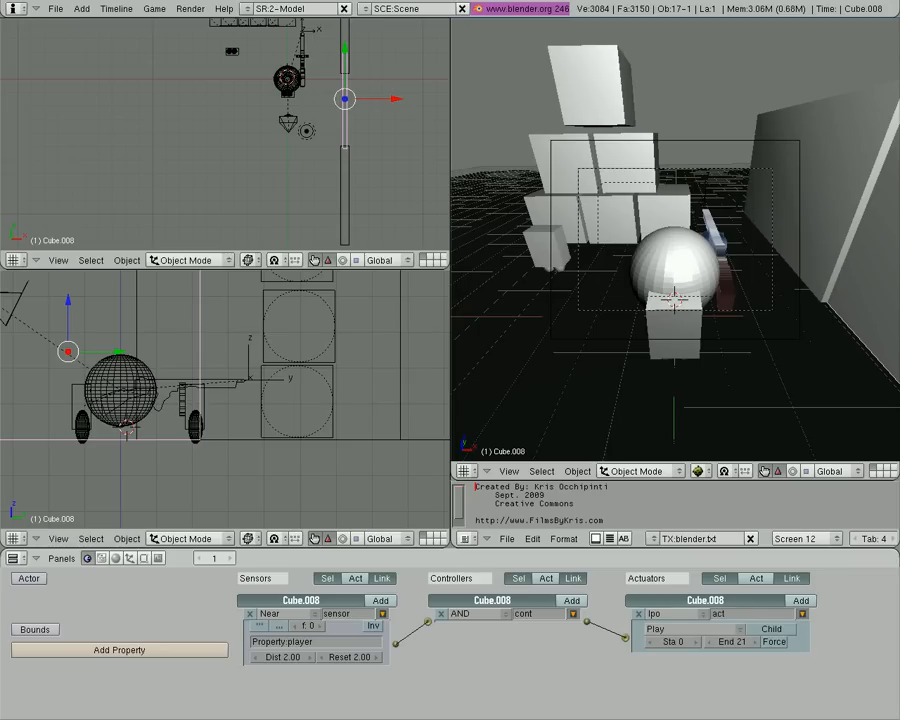
Add integer property 'close' and a Property actuator assigning close the value 10
{"action": "left_click", "coordinate": [119, 650]}
{"action": "type", "text": "close"}
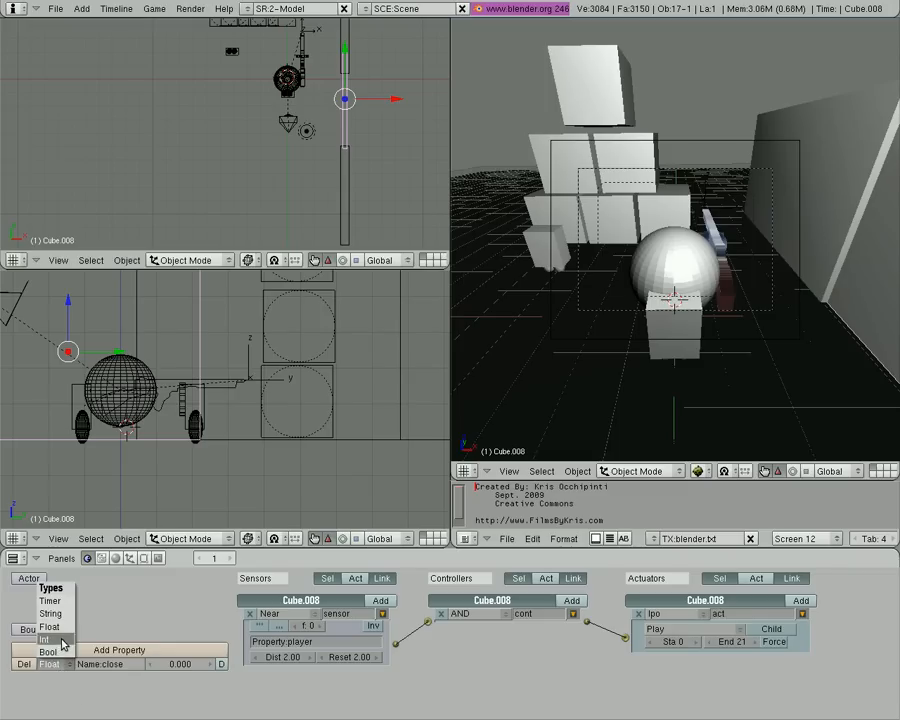
{"action": "left_click", "coordinate": [46, 639]}
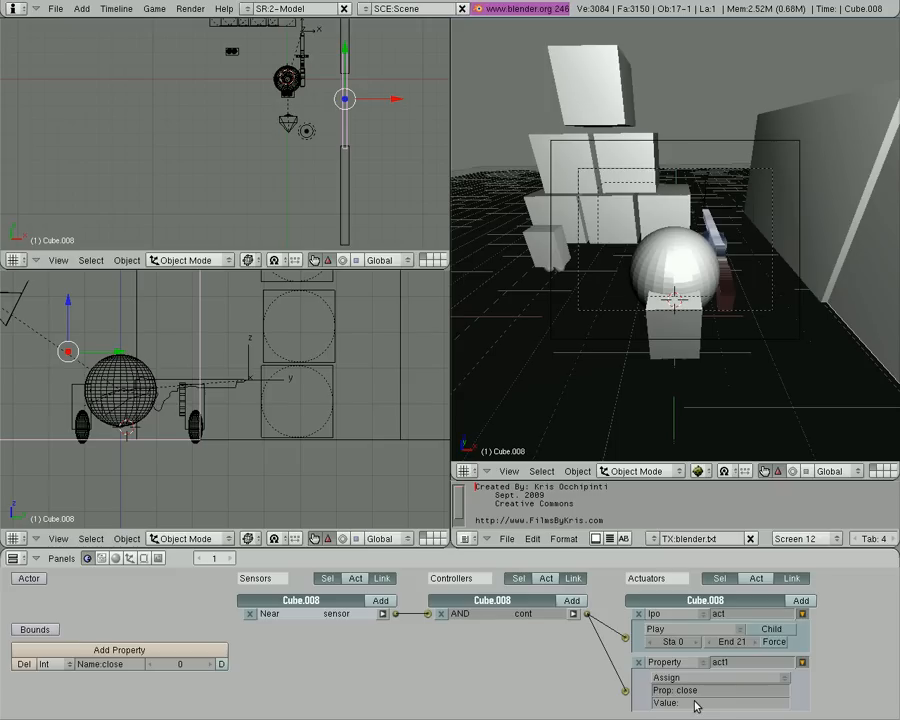
{"action": "type", "text": "10"}
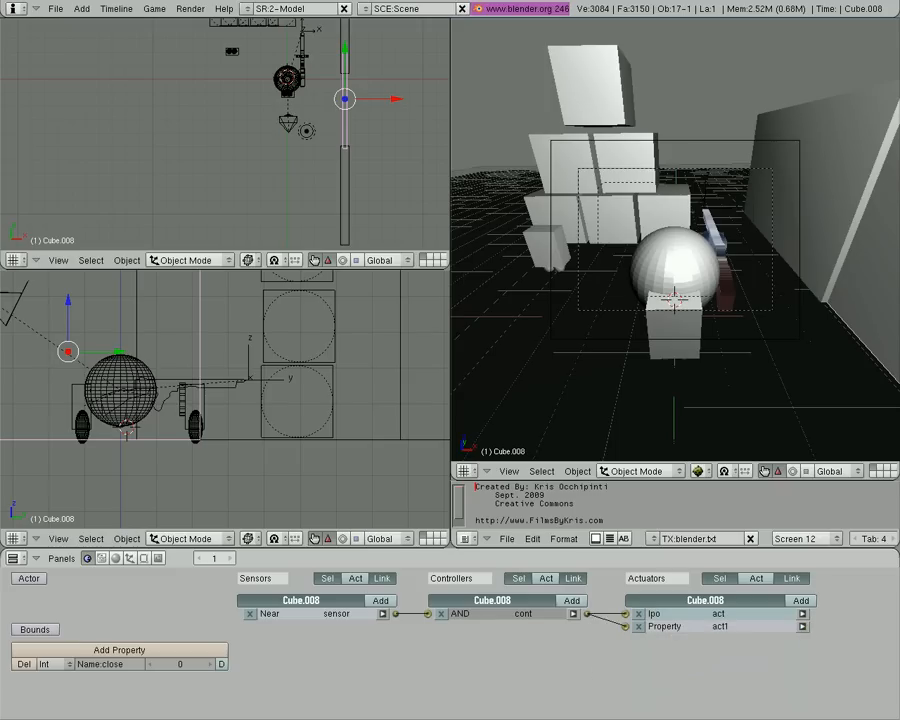
Add a Property sensor checking 'close' equals 1 and a new Ipo actuator
{"action": "left_click", "coordinate": [380, 600]}
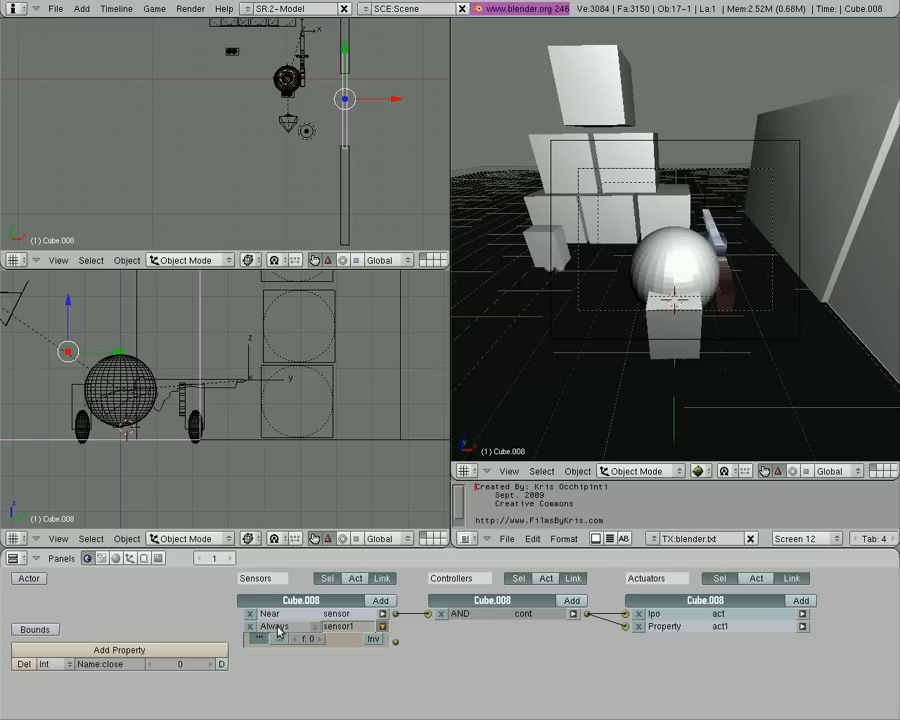
{"action": "mouse_move", "coordinate": [283, 633]}
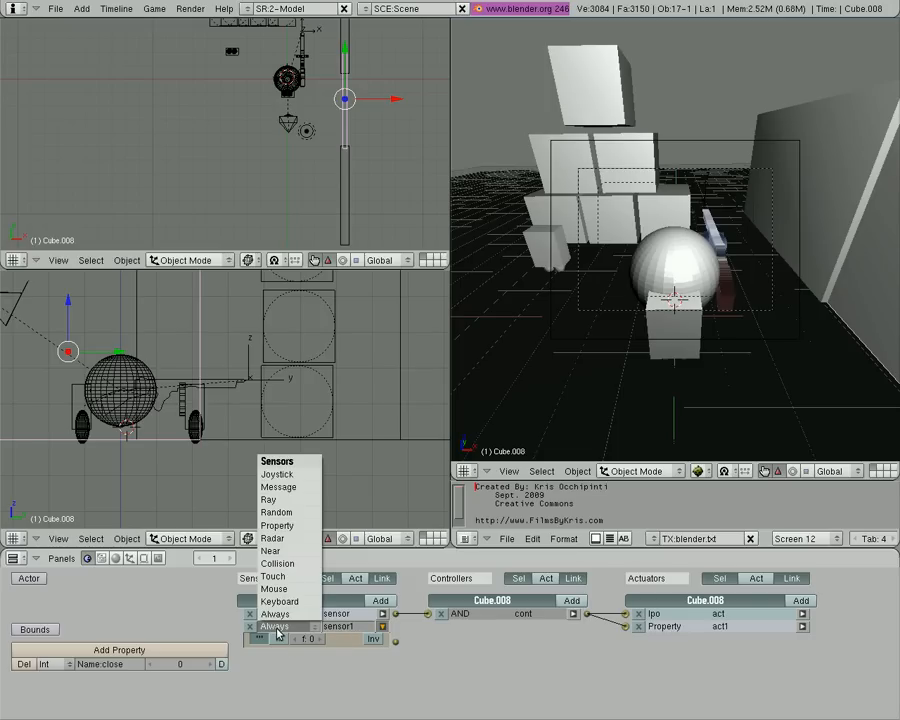
{"action": "mouse_move", "coordinate": [278, 525]}
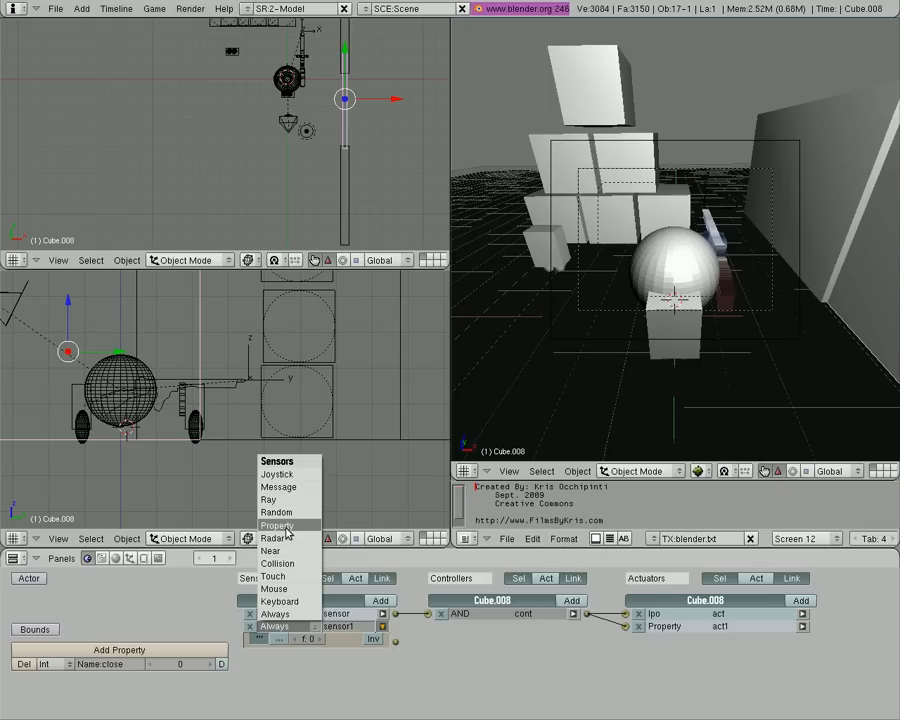
{"action": "left_click", "coordinate": [278, 525]}
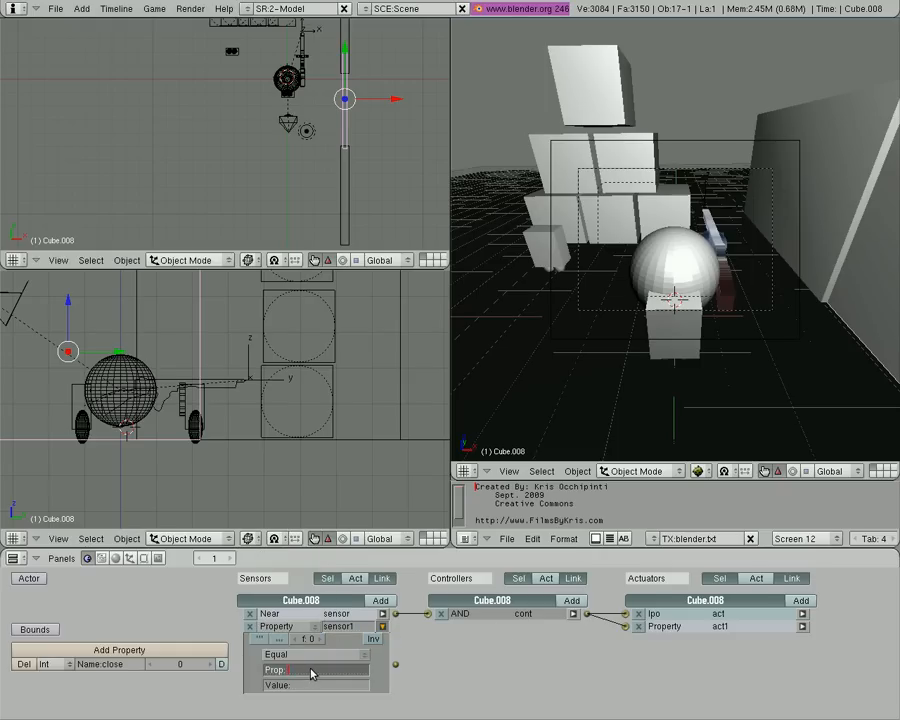
{"action": "type", "text": "close"}
{"action": "left_click", "coordinate": [315, 685]}
{"action": "type", "text": "1"}
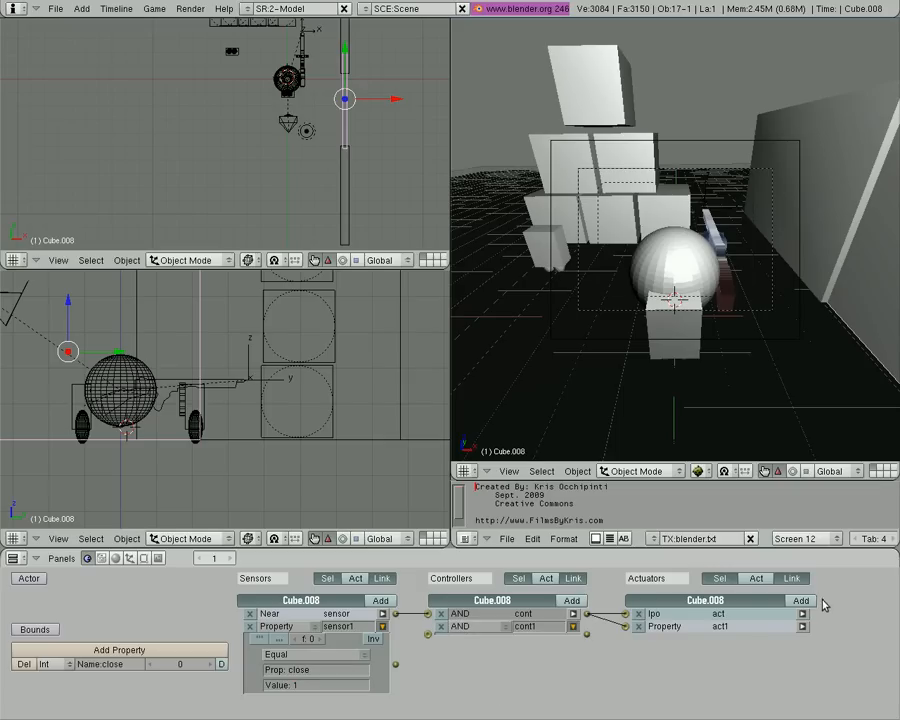
{"action": "left_click", "coordinate": [800, 600]}
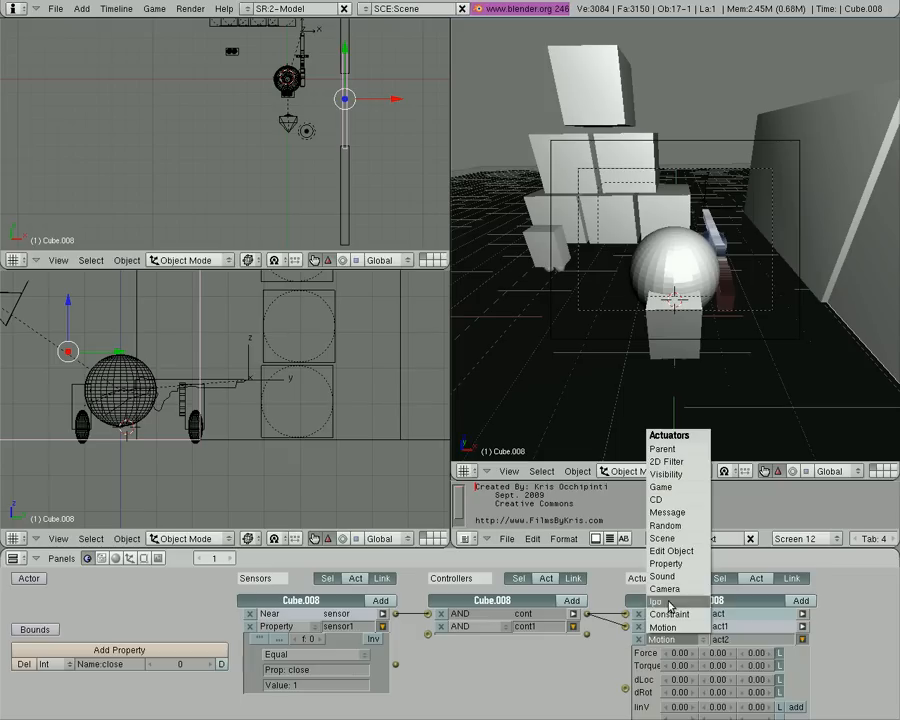
{"action": "left_click", "coordinate": [659, 601]}
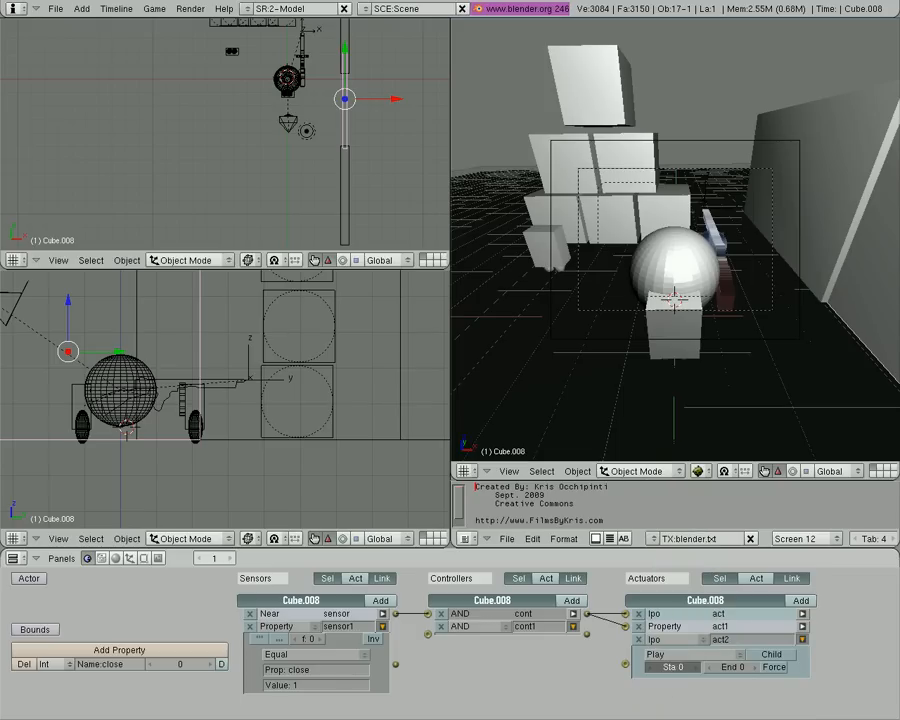
Add an Always sensor firing every 25 frames and another actuator
{"action": "left_click", "coordinate": [668, 667]}
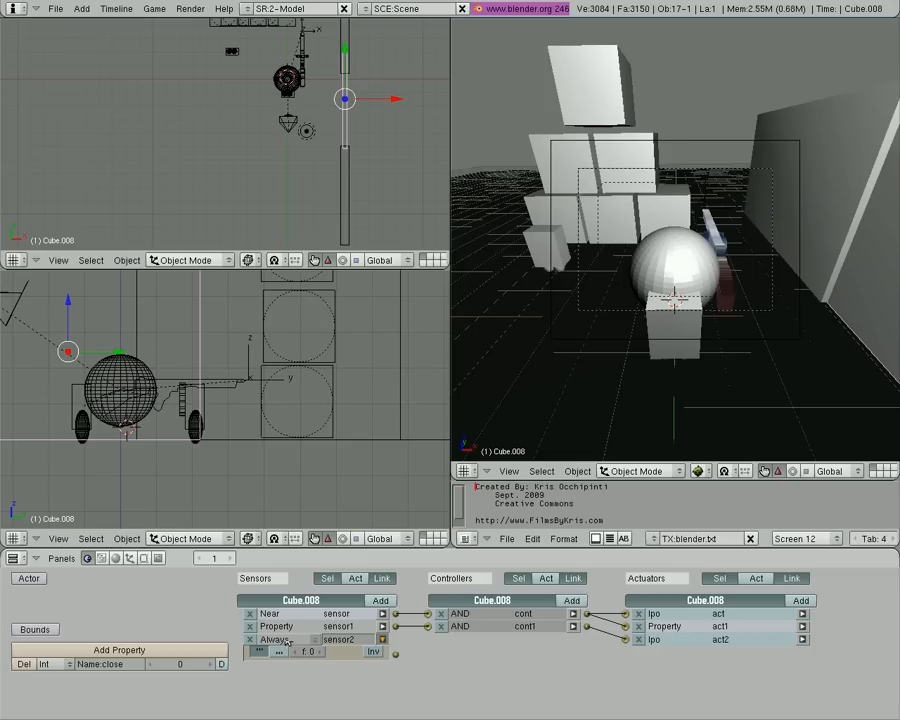
{"action": "left_click", "coordinate": [289, 639]}
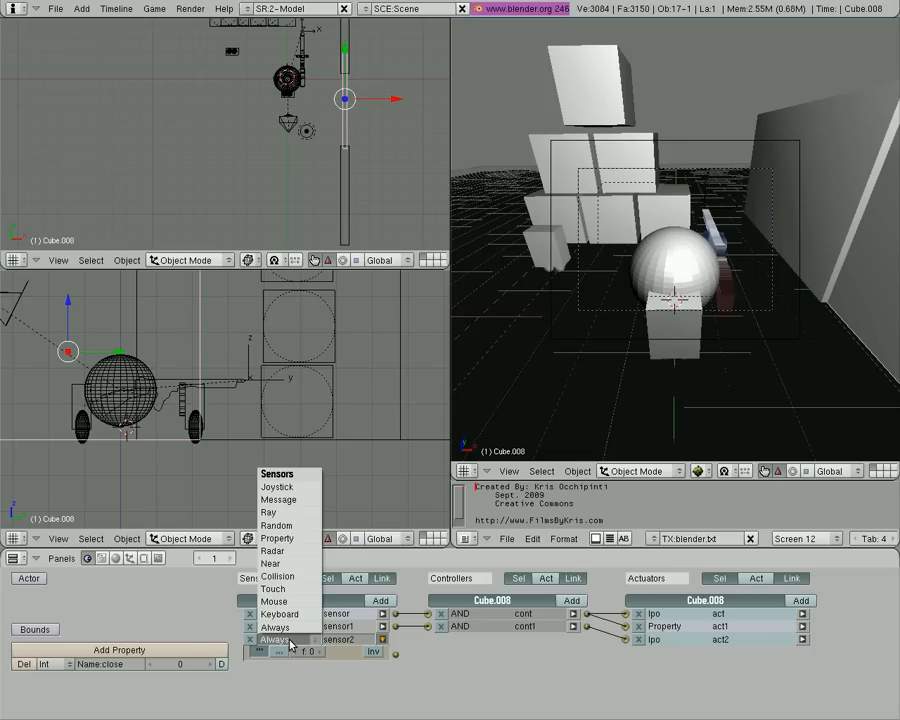
{"action": "left_click", "coordinate": [270, 563]}
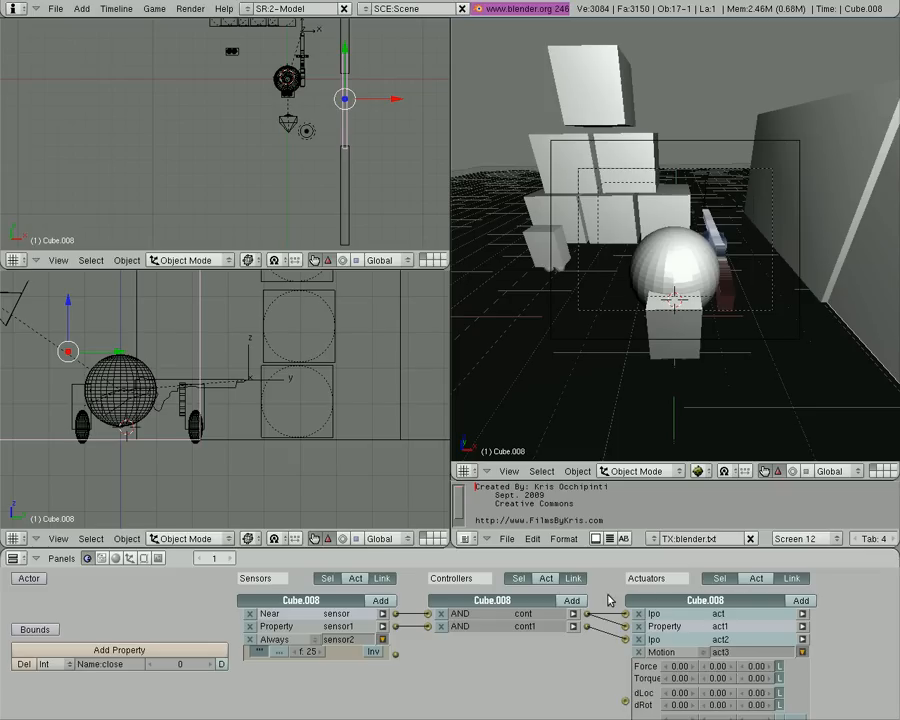
Add a third AND controller and make the fourth actuator a Property actuator assigning close-1
{"action": "left_click", "coordinate": [571, 600]}
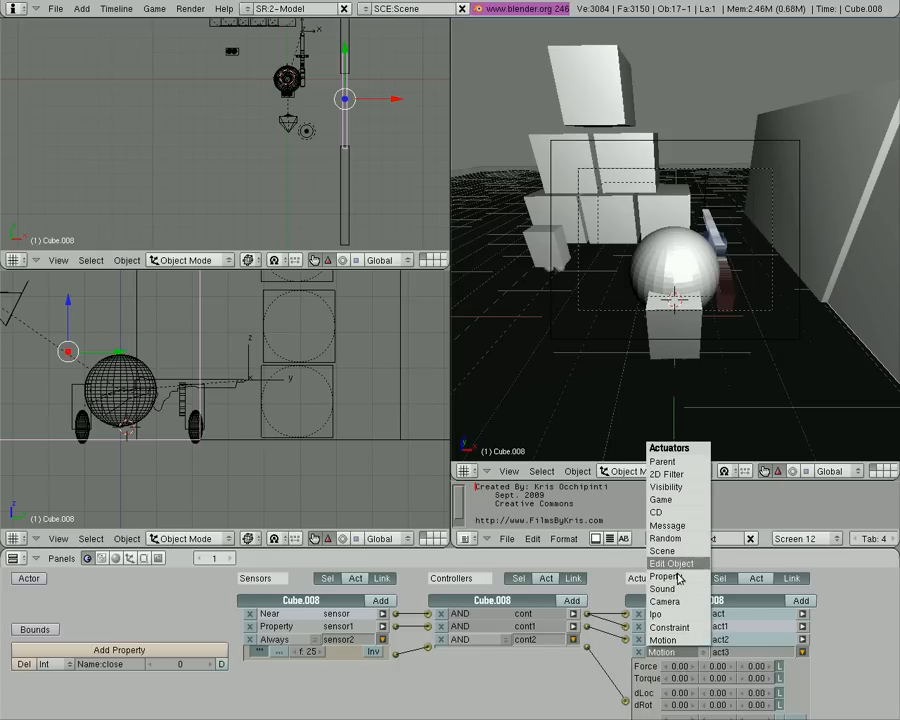
{"action": "left_click", "coordinate": [665, 576]}
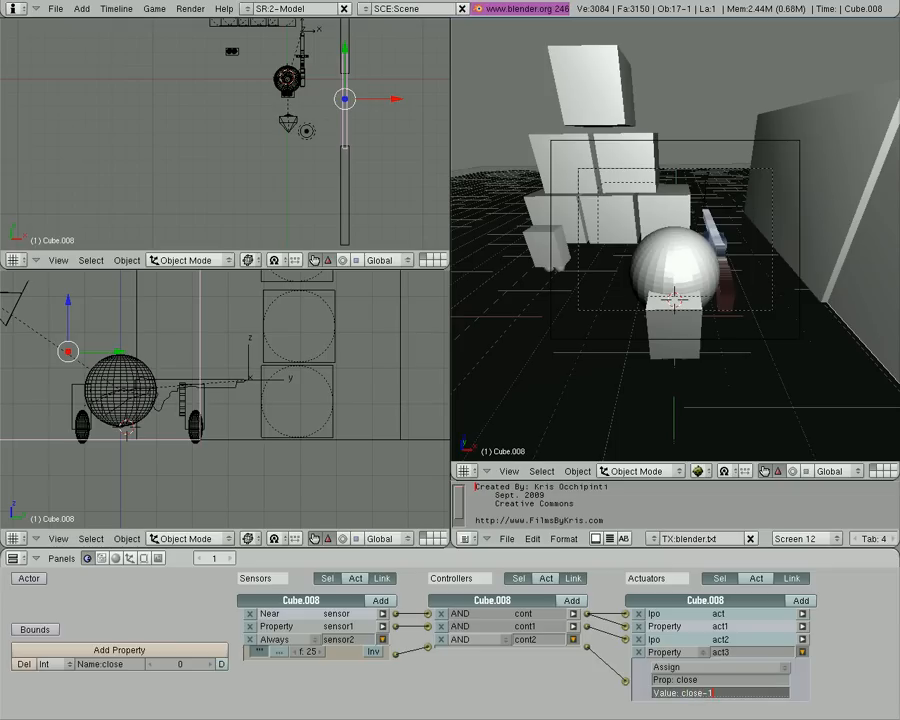
{"action": "mouse_move", "coordinate": [830, 687]}
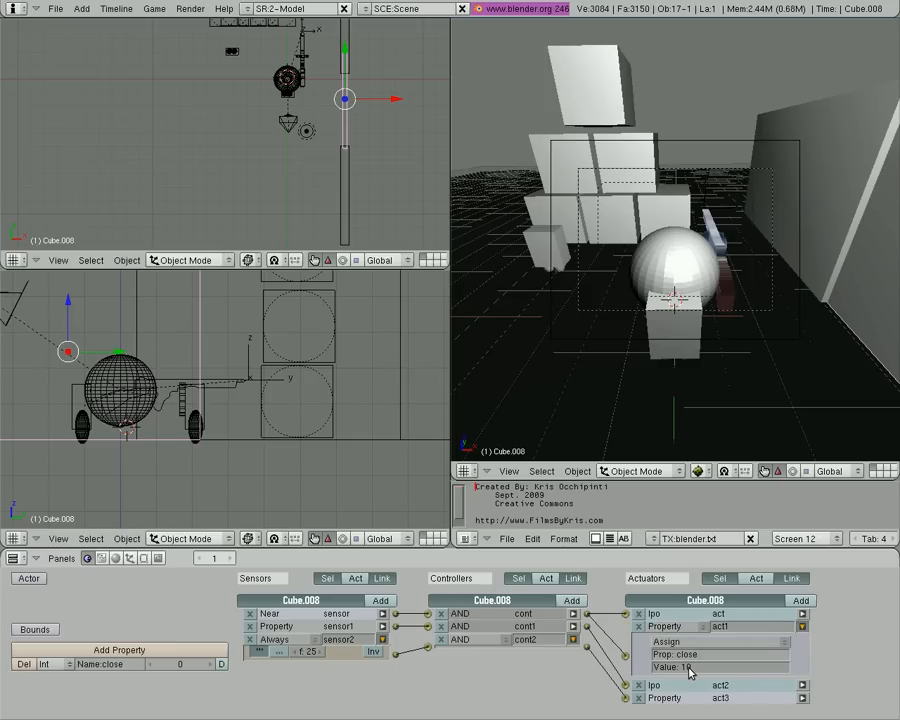
{"action": "mouse_move", "coordinate": [690, 670]}
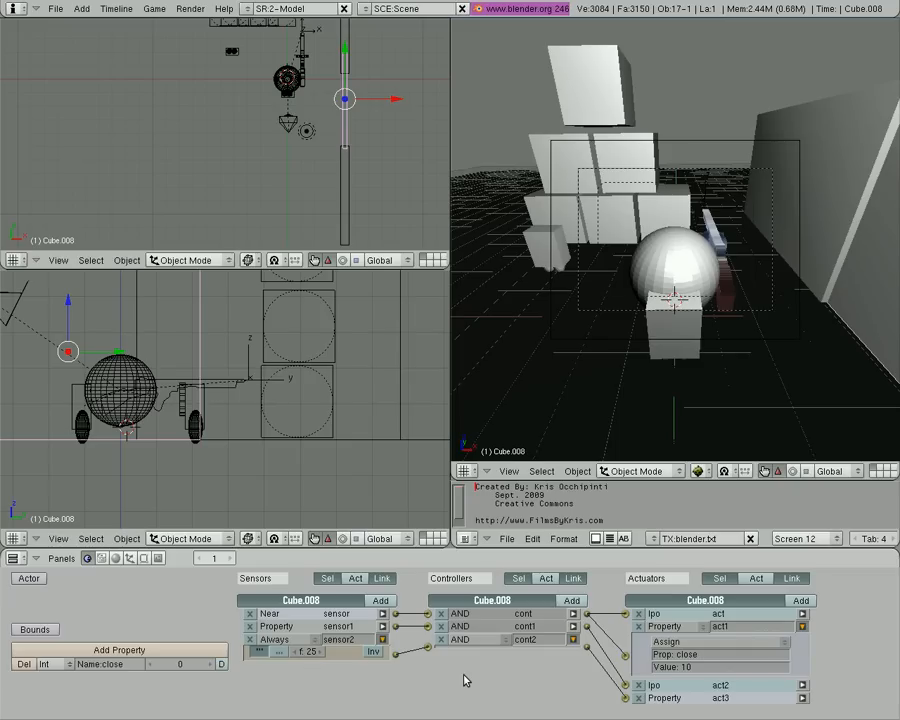
{"action": "mouse_move", "coordinate": [765, 689]}
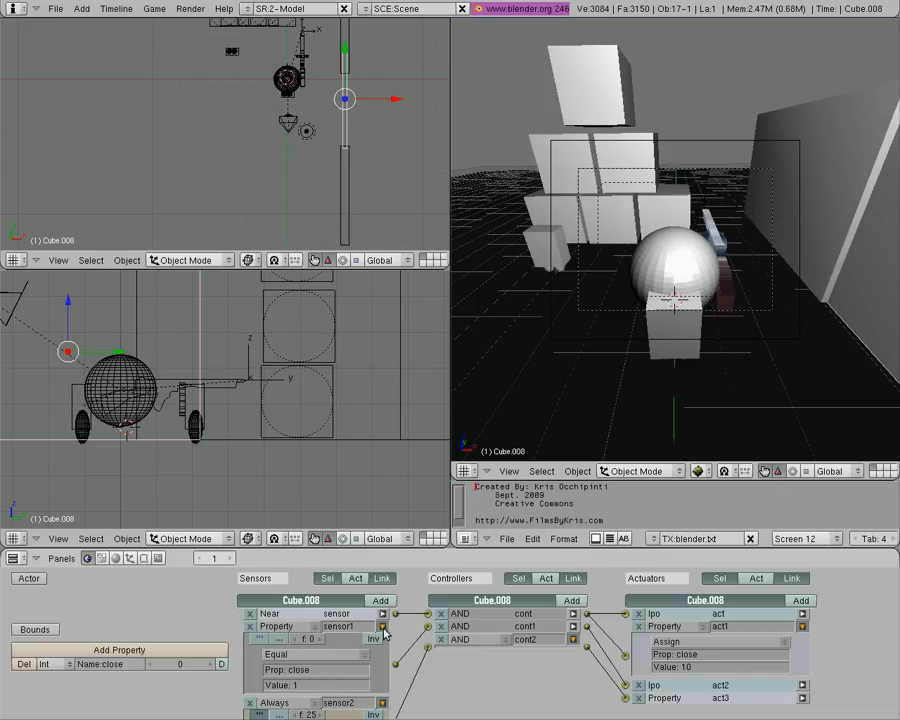
{"action": "mouse_move", "coordinate": [374, 639]}
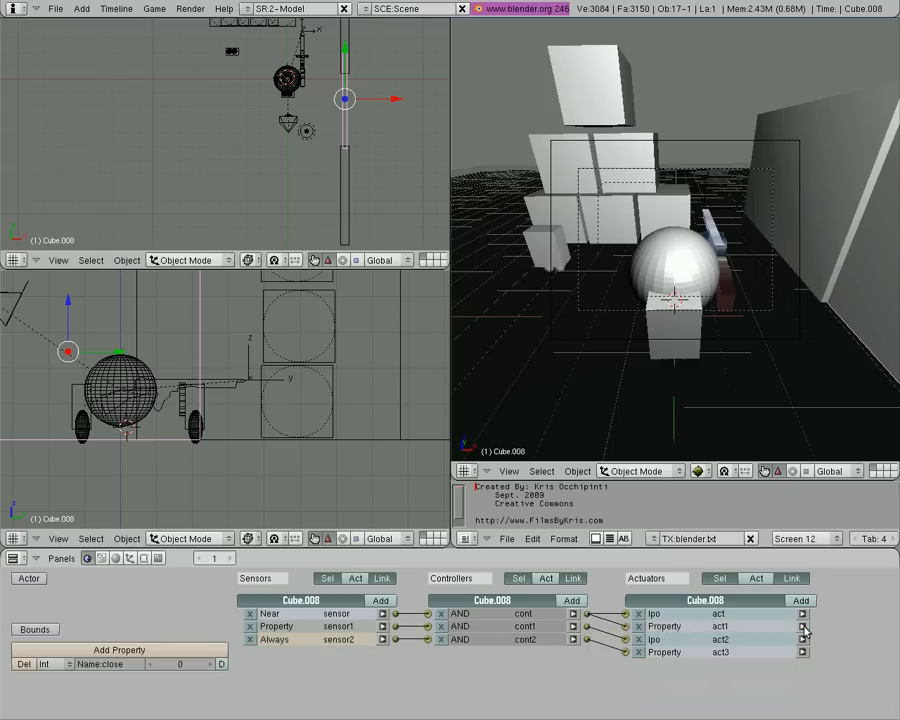
{"action": "mouse_move", "coordinate": [800, 637]}
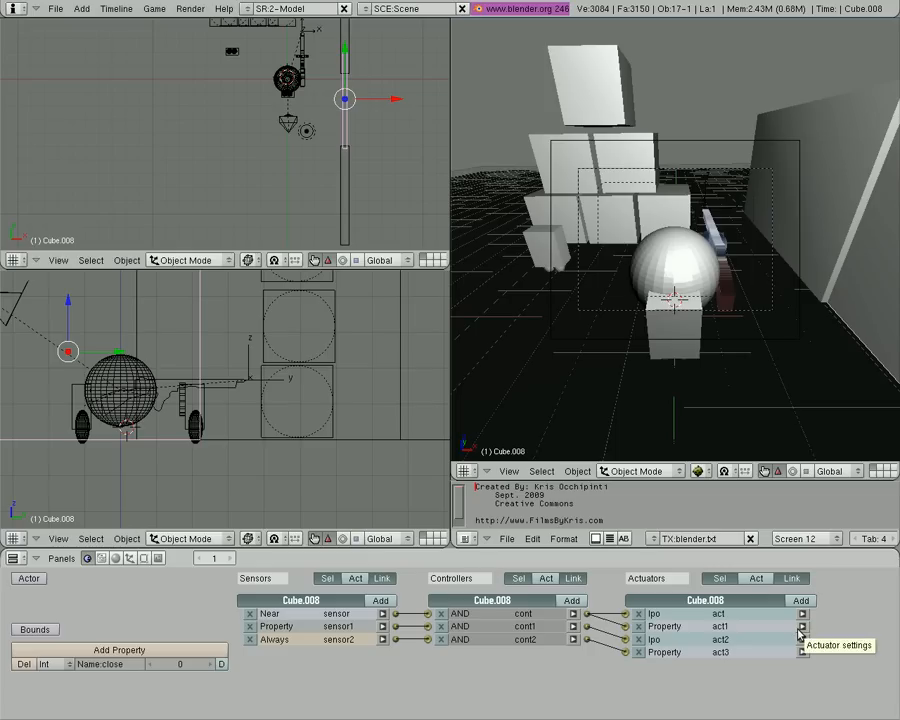
{"action": "mouse_move", "coordinate": [747, 387]}
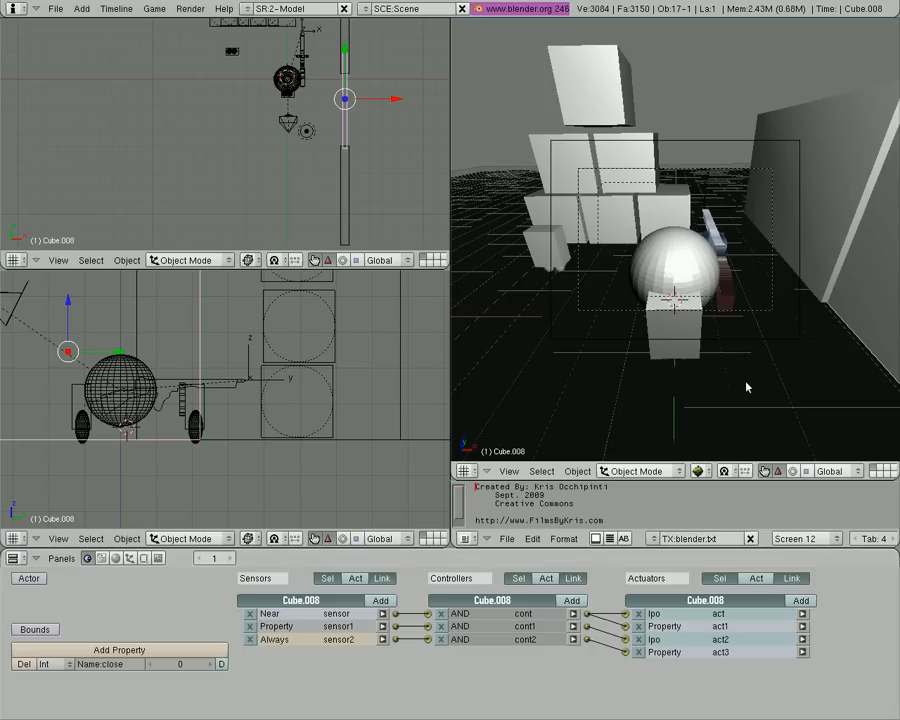